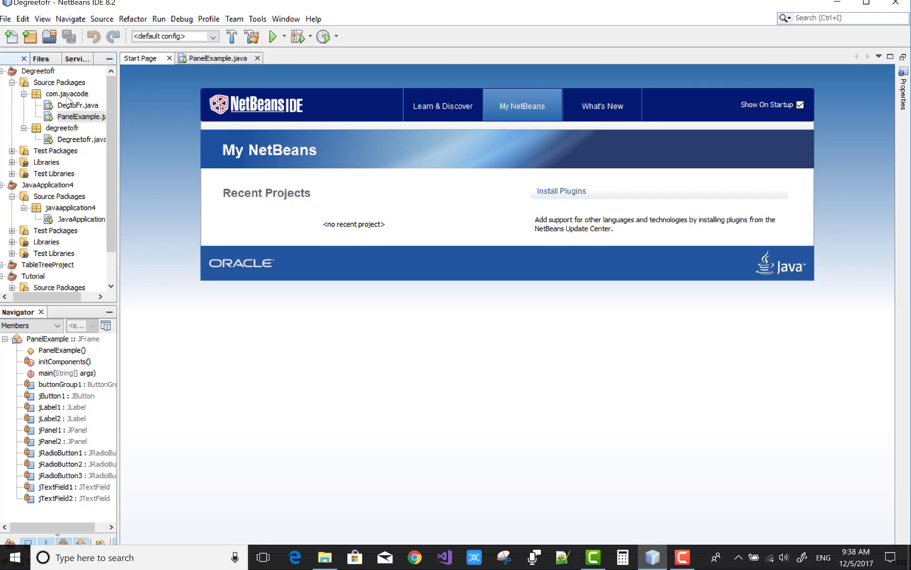
Step: Add a new JFrame Form called ScrollpaneExample under Degreetofr's Source Packages
{"action": "right_click", "coordinate": [68, 93]}
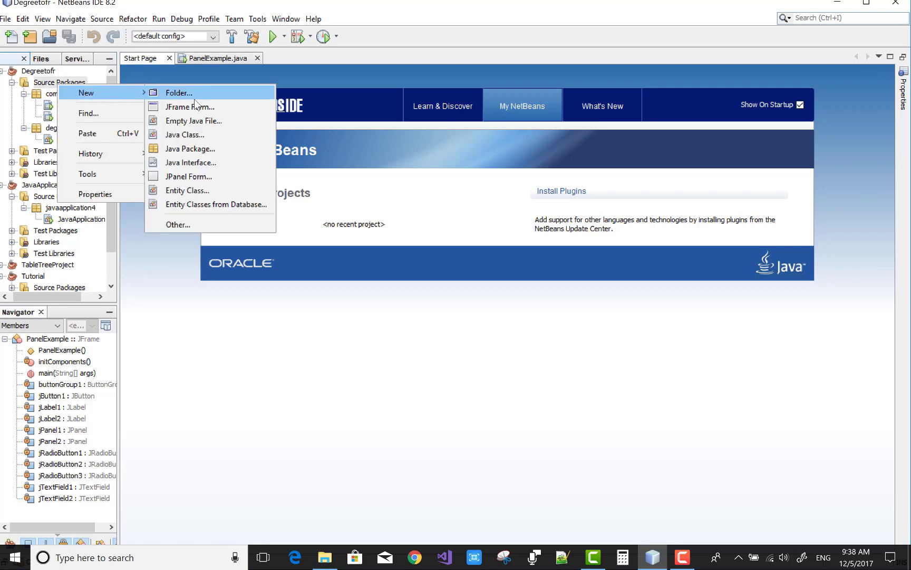
{"action": "left_click", "coordinate": [190, 107]}
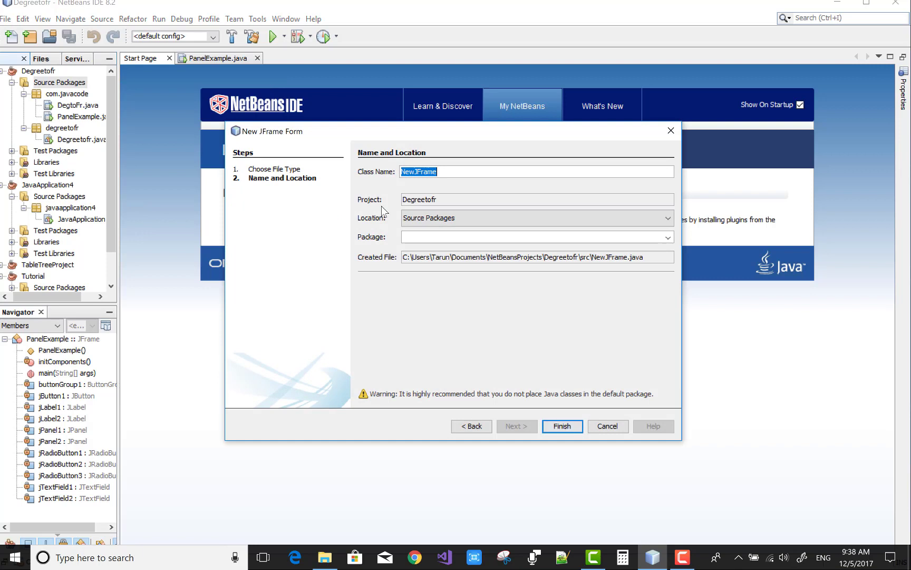
{"action": "type", "text": "Scrol"}
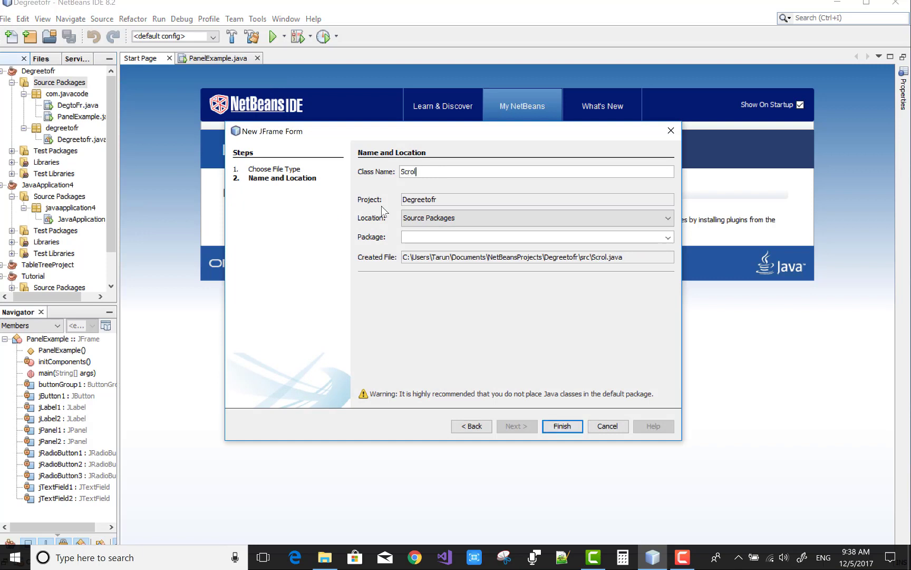
{"action": "type", "text": "lpane"}
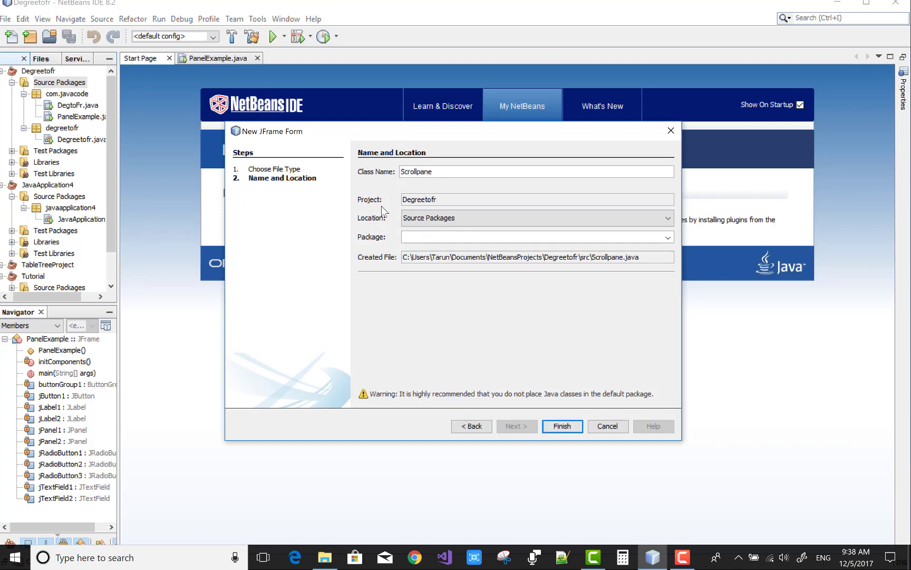
{"action": "left_click", "coordinate": [560, 426]}
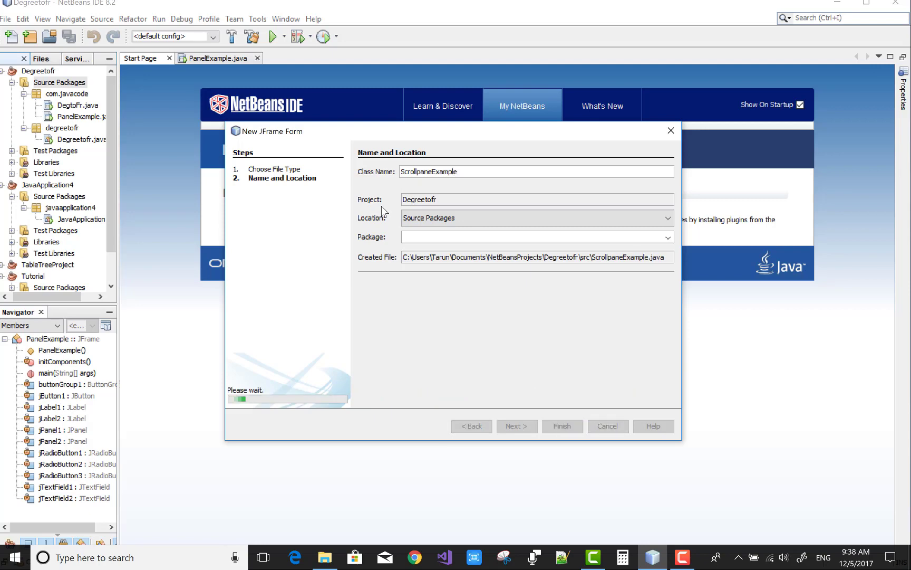
Step: Drag the form's resize handle until the frame measures about 610 by 403
{"action": "left_click", "coordinate": [561, 426]}
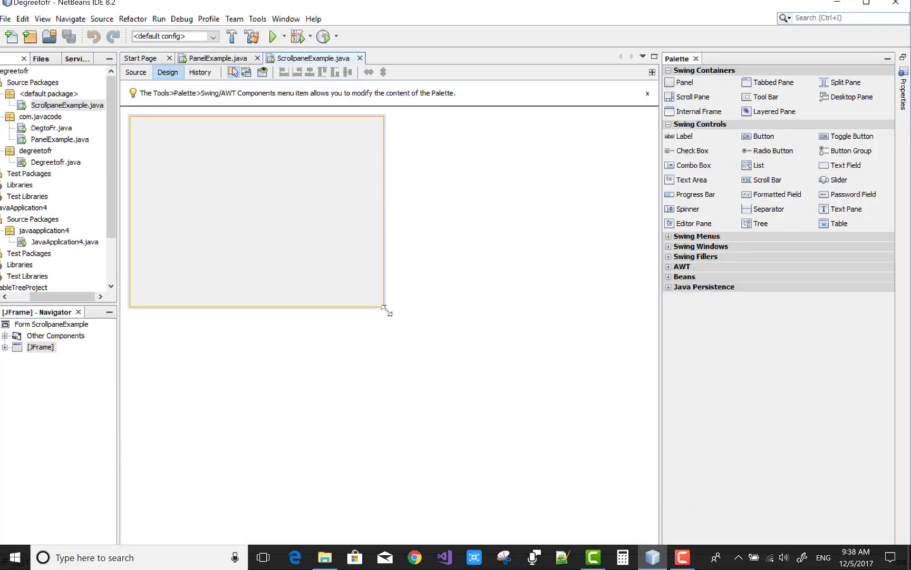
{"action": "left_click_drag", "start_coordinate": [387, 309], "coordinate": [469, 345]}
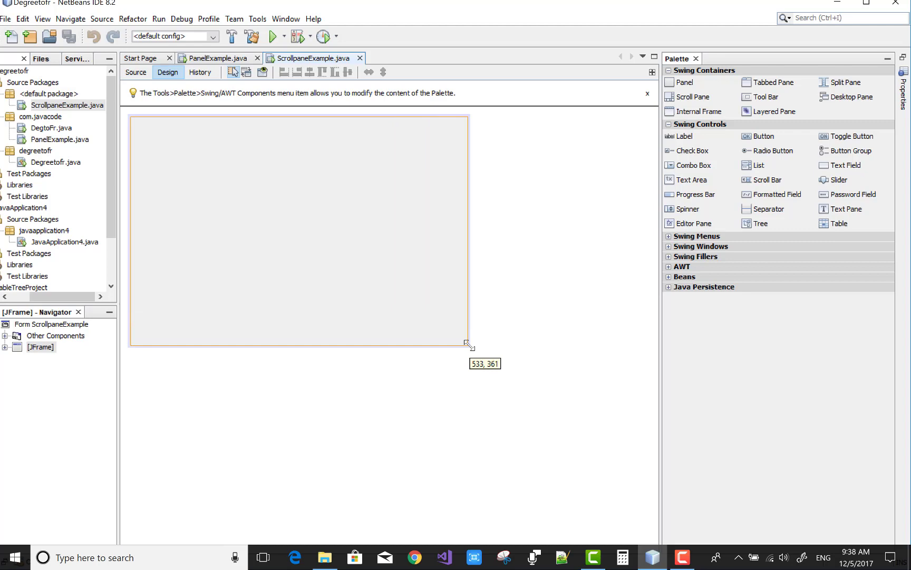
{"action": "left_click_drag", "start_coordinate": [471, 345], "coordinate": [517, 377]}
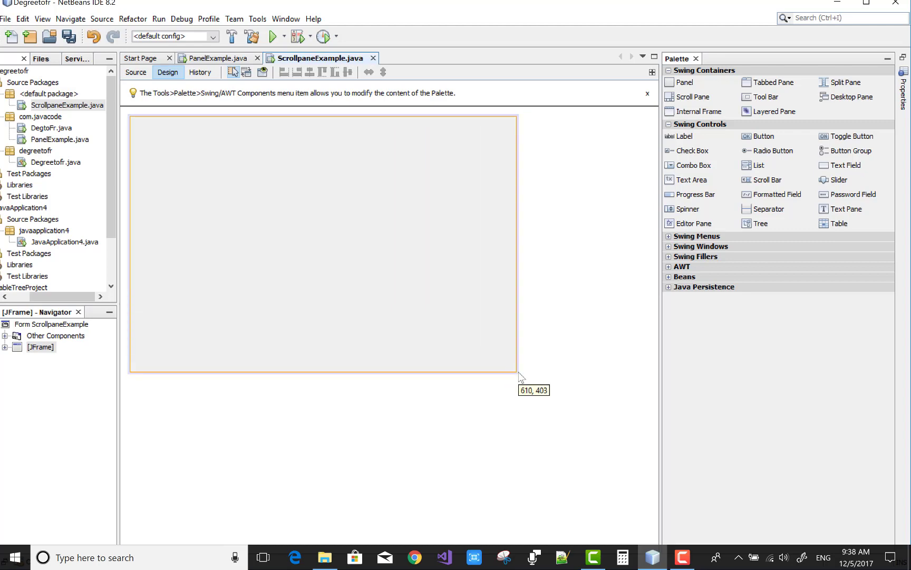
{"action": "mouse_move", "coordinate": [522, 378]}
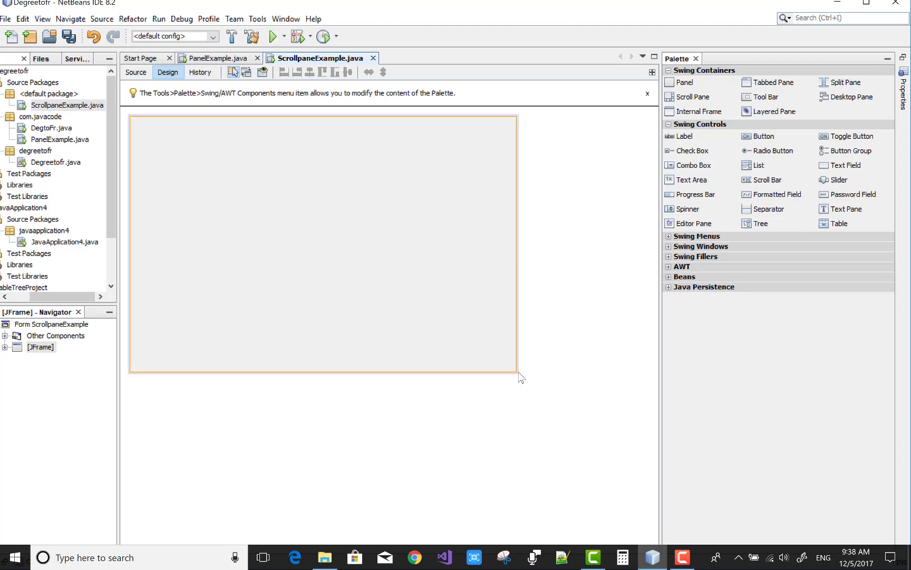
{"action": "mouse_move", "coordinate": [542, 374]}
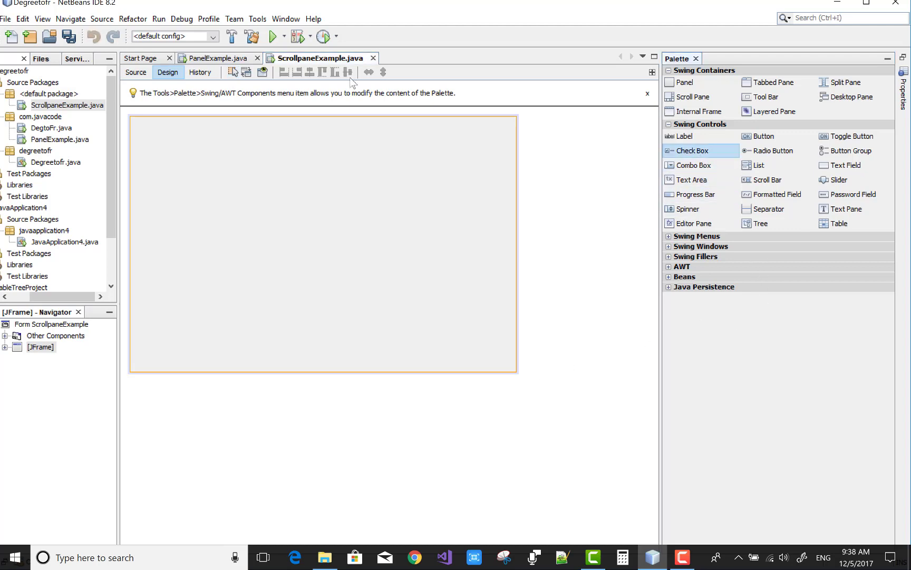
Step: Drop a check box, text field, button and slider from the Palette onto the form
{"action": "left_click", "coordinate": [689, 151]}
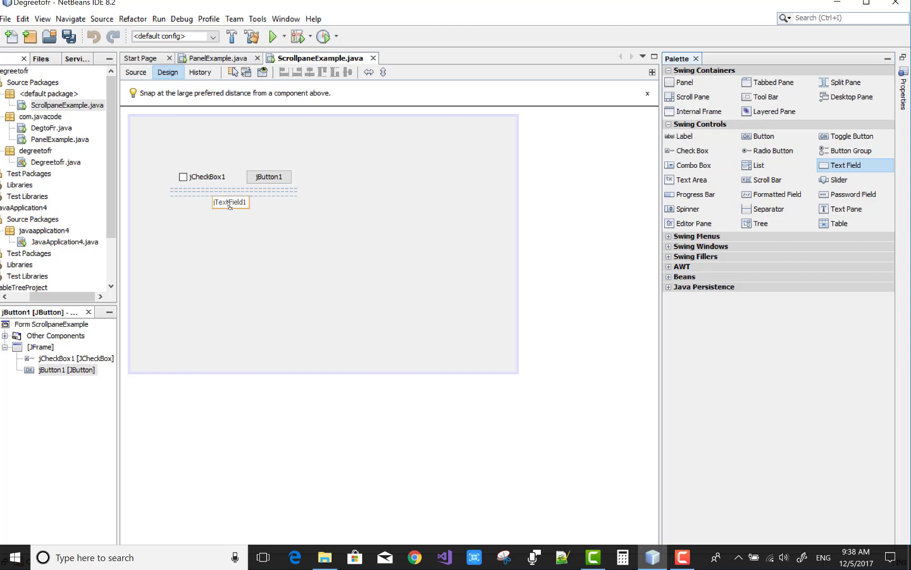
{"action": "left_click", "coordinate": [229, 202]}
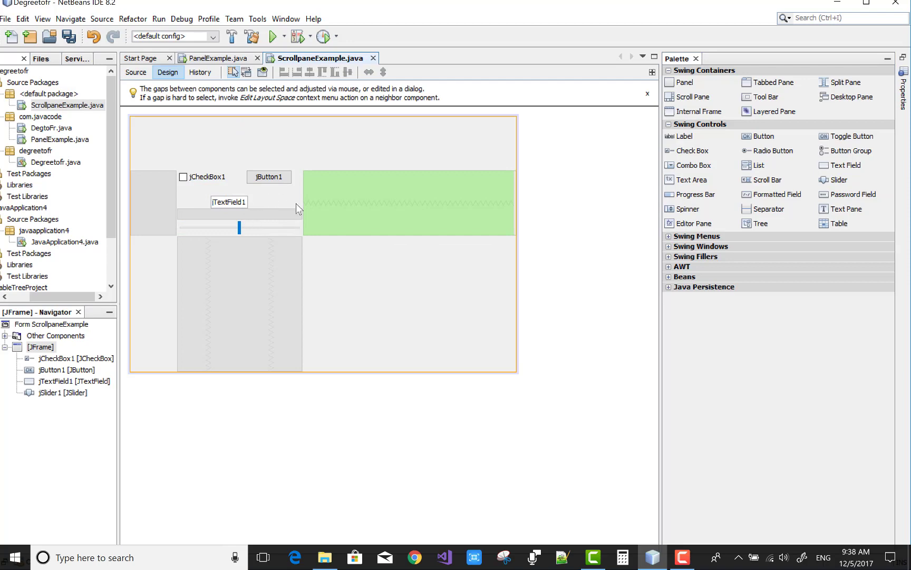
{"action": "left_click", "coordinate": [268, 176]}
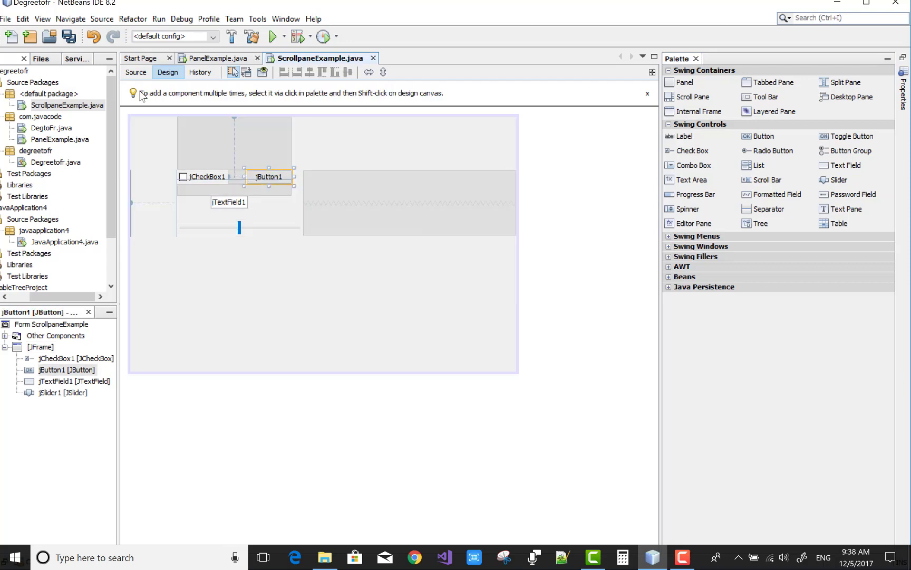
{"action": "mouse_move", "coordinate": [205, 180]}
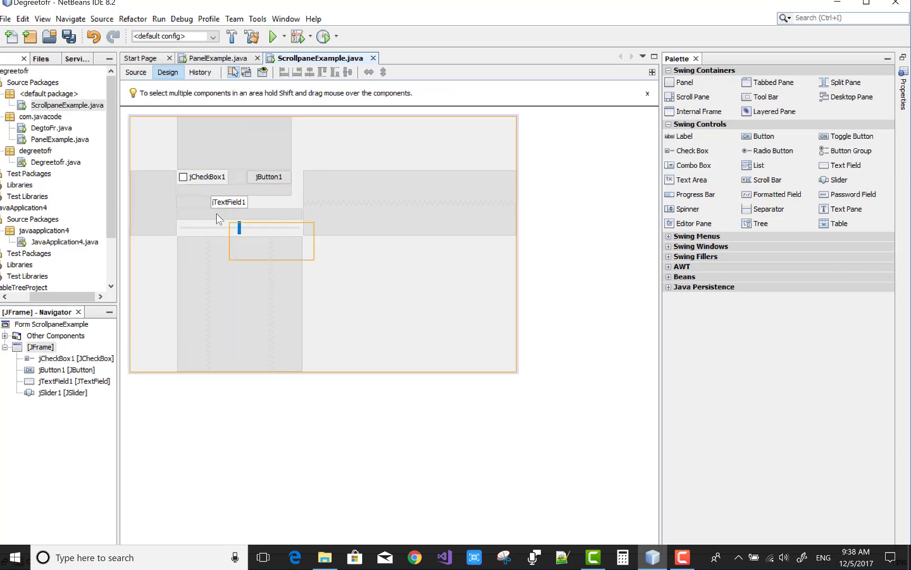
{"action": "left_click", "coordinate": [268, 177]}
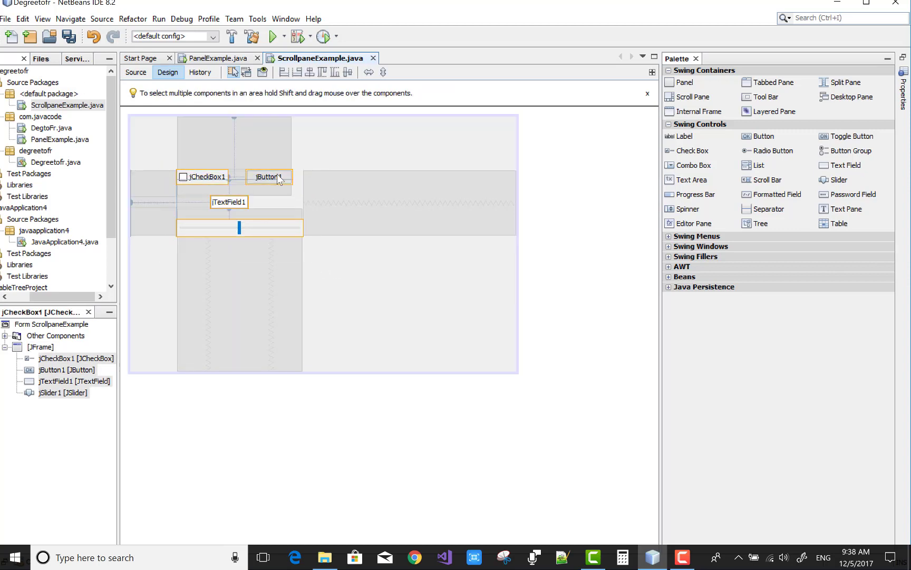
{"action": "right_click", "coordinate": [279, 177]}
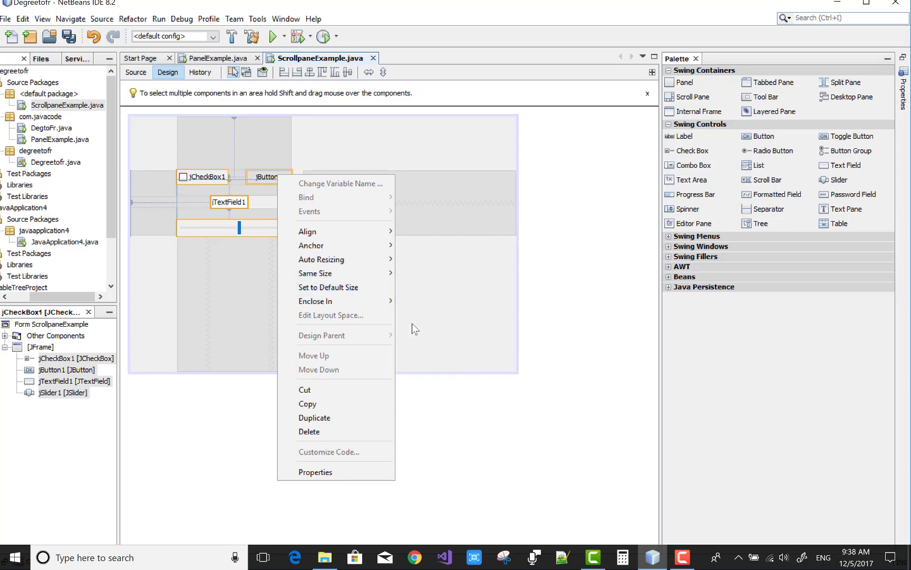
{"action": "mouse_move", "coordinate": [320, 301]}
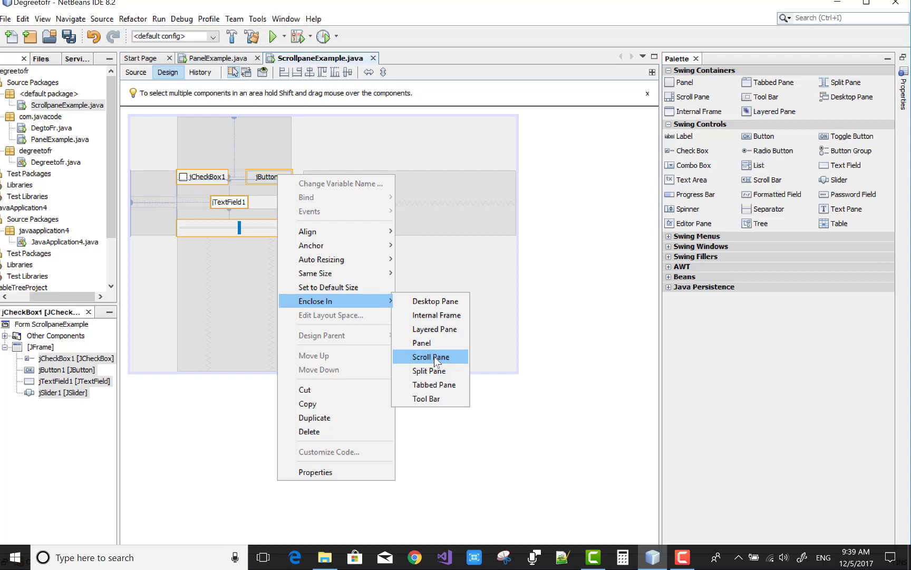
{"action": "left_click", "coordinate": [431, 357]}
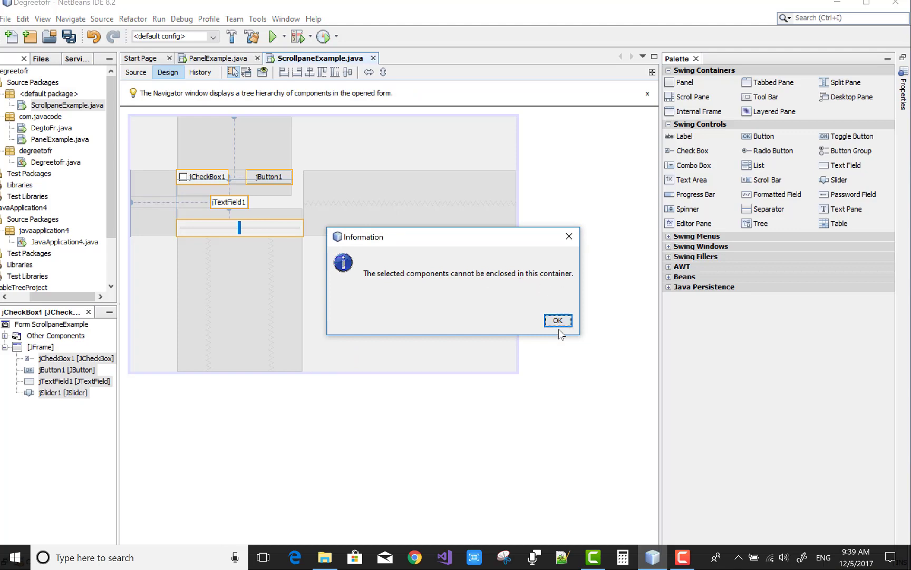
{"action": "left_click", "coordinate": [557, 320]}
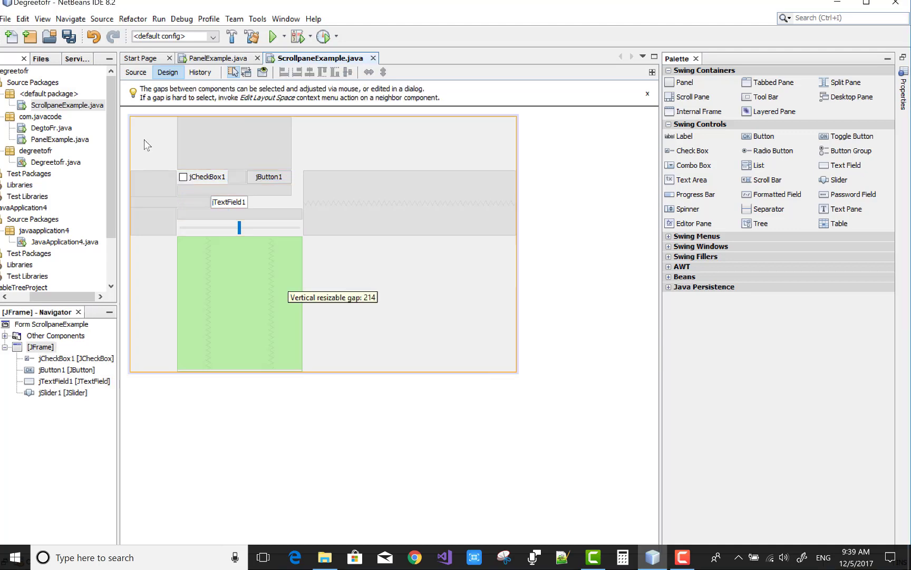
{"action": "mouse_move", "coordinate": [325, 236]}
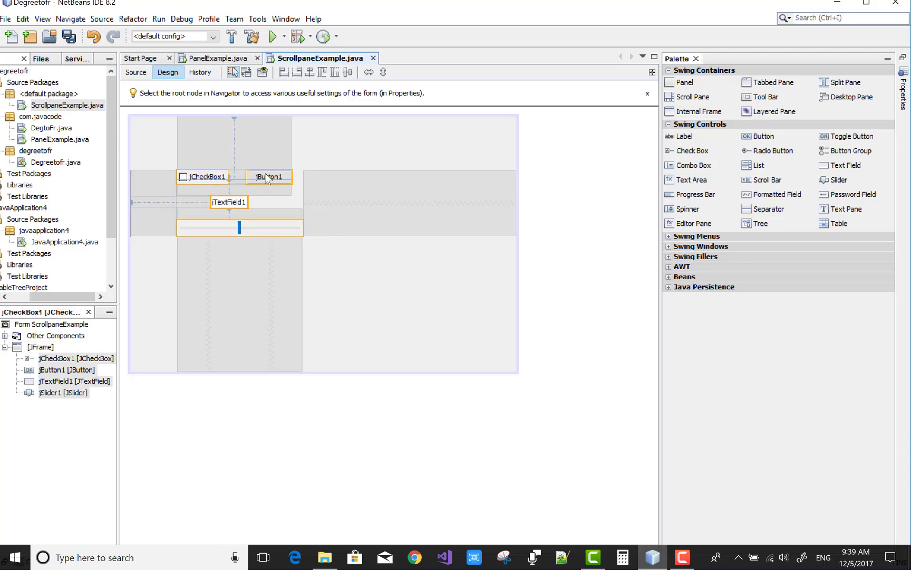
Step: Enclose the selected check box, text field, button and slider in jPanel1
{"action": "right_click", "coordinate": [269, 176]}
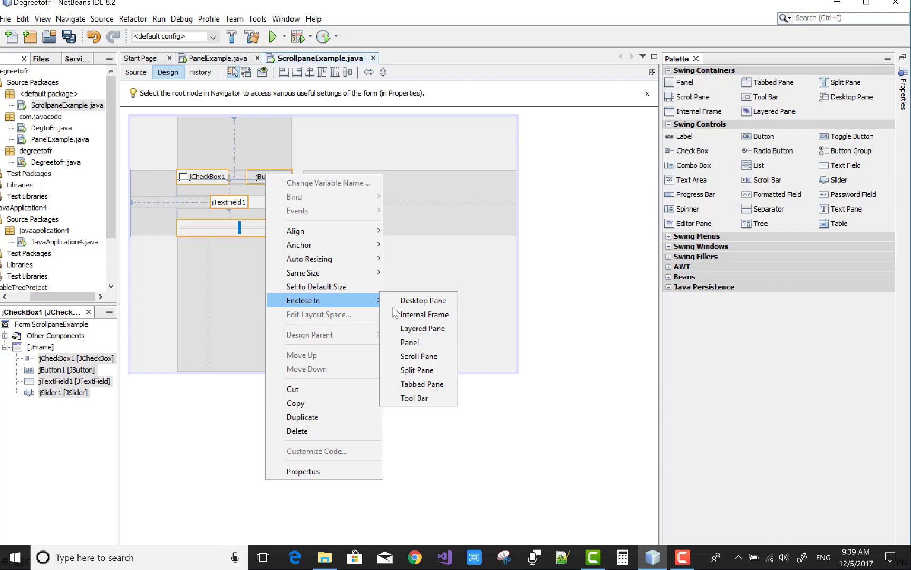
{"action": "mouse_move", "coordinate": [410, 342]}
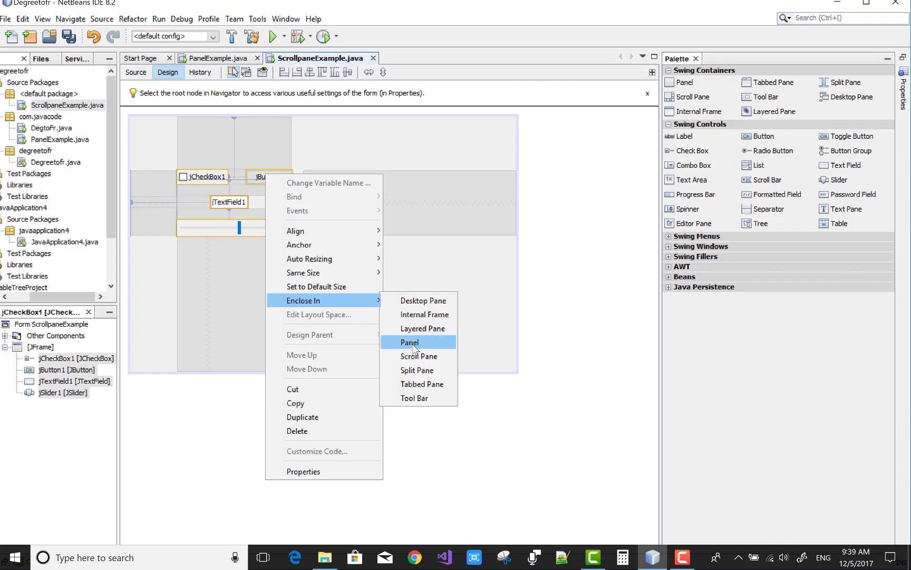
{"action": "left_click", "coordinate": [409, 342]}
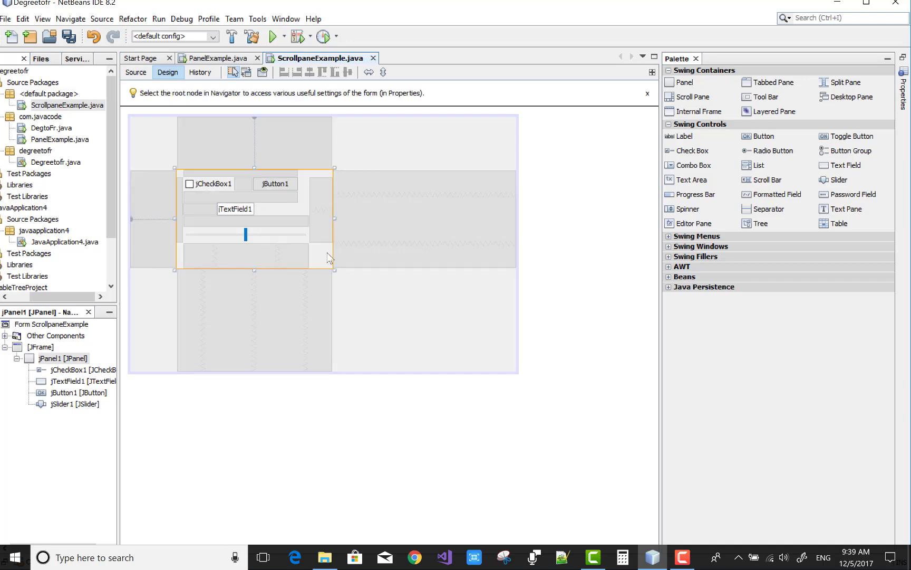
Step: Wrap jPanel1 in a new scroll pane, jScrollPane1
{"action": "right_click", "coordinate": [330, 258]}
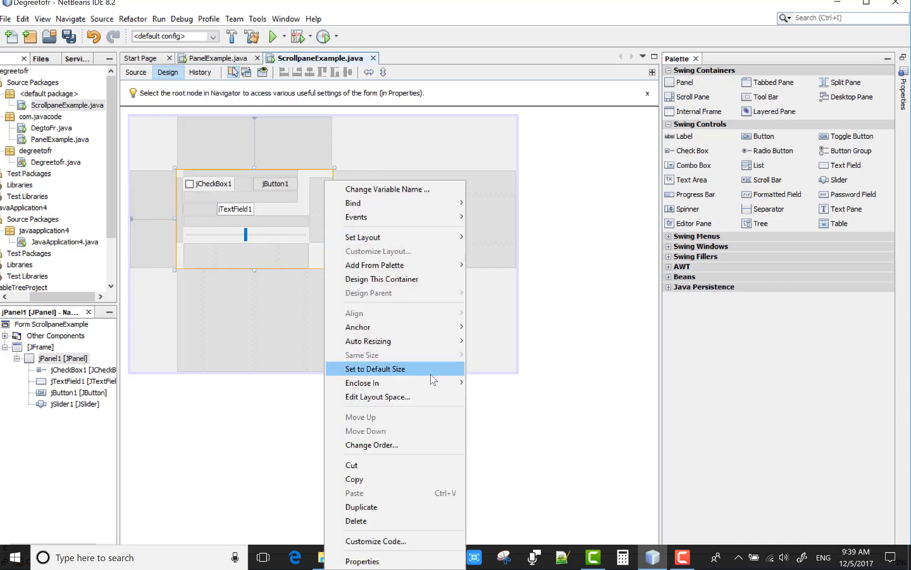
{"action": "left_click", "coordinate": [376, 369]}
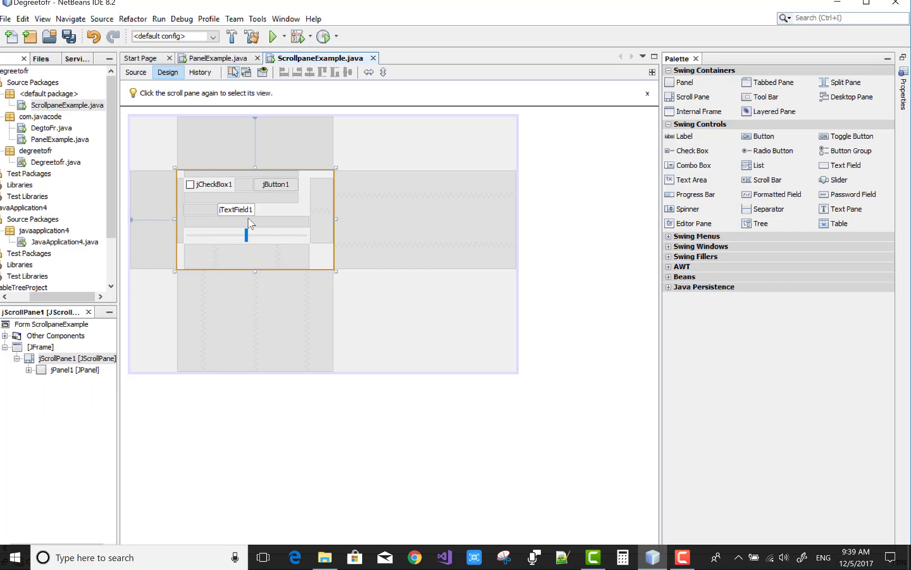
{"action": "mouse_move", "coordinate": [403, 256]}
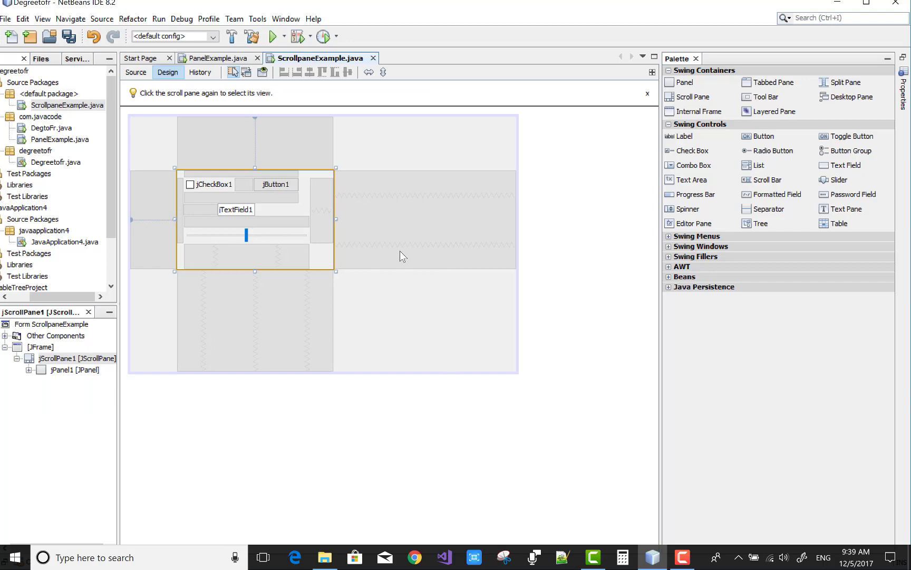
{"action": "mouse_move", "coordinate": [388, 192]}
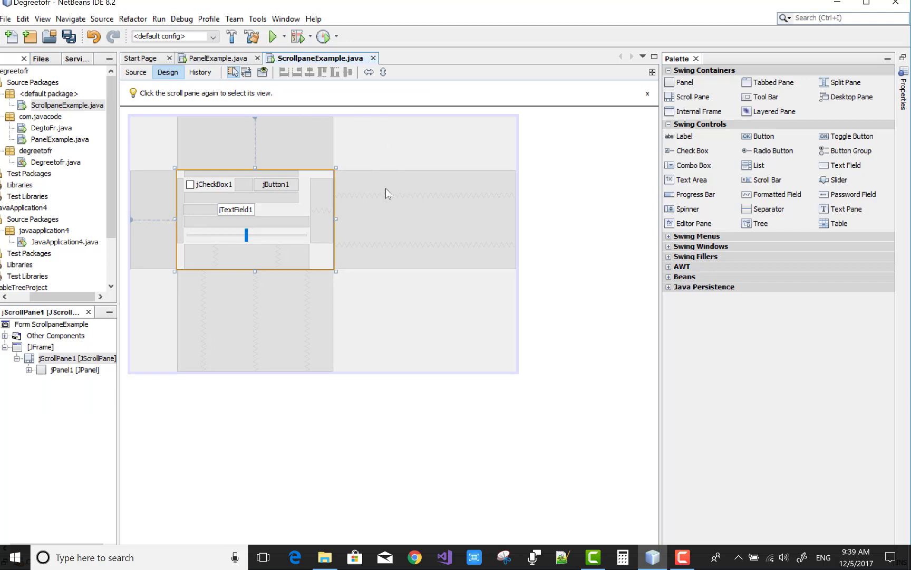
{"action": "mouse_move", "coordinate": [415, 192]}
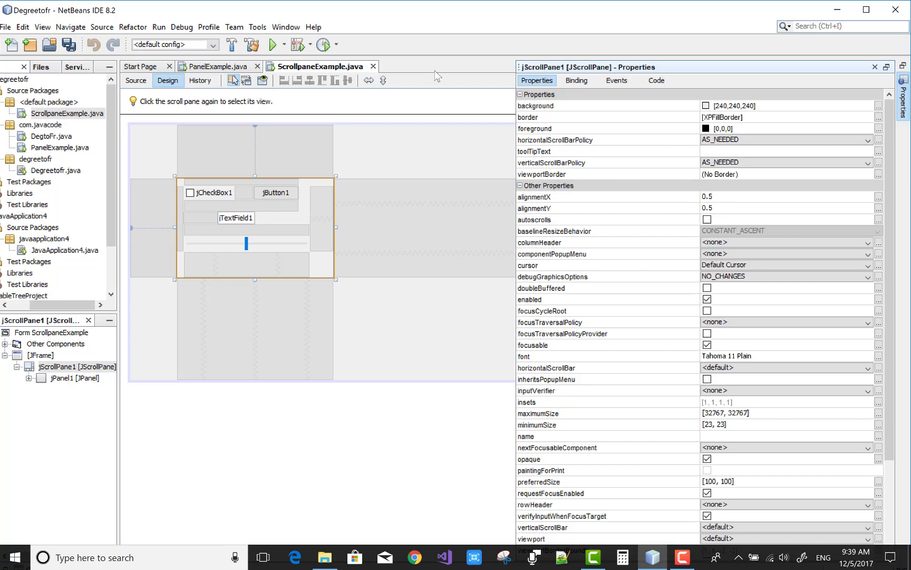
Step: Set jScrollPane1's horizontalScrollBarPolicy property to ALWAYS
{"action": "left_click", "coordinate": [865, 139]}
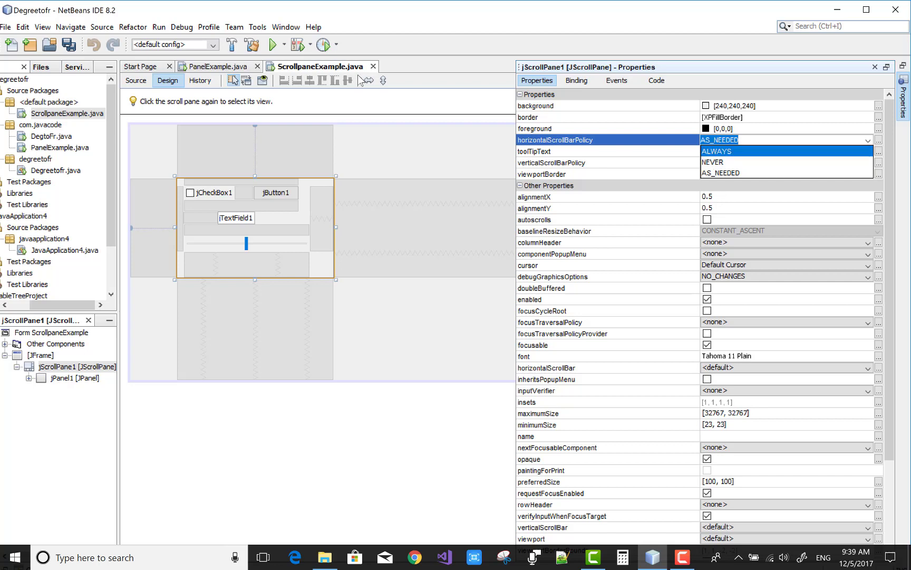
{"action": "left_click", "coordinate": [718, 150]}
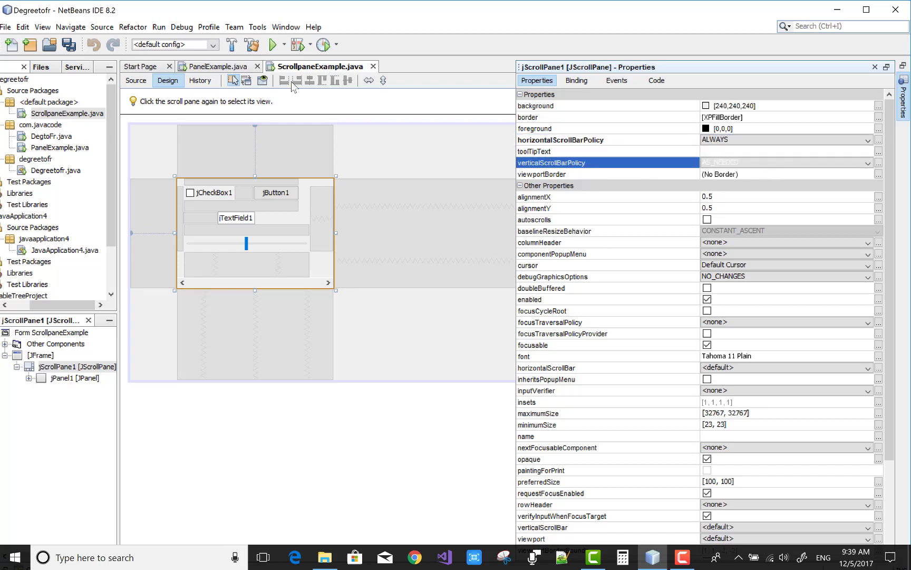
{"action": "left_click", "coordinate": [785, 162]}
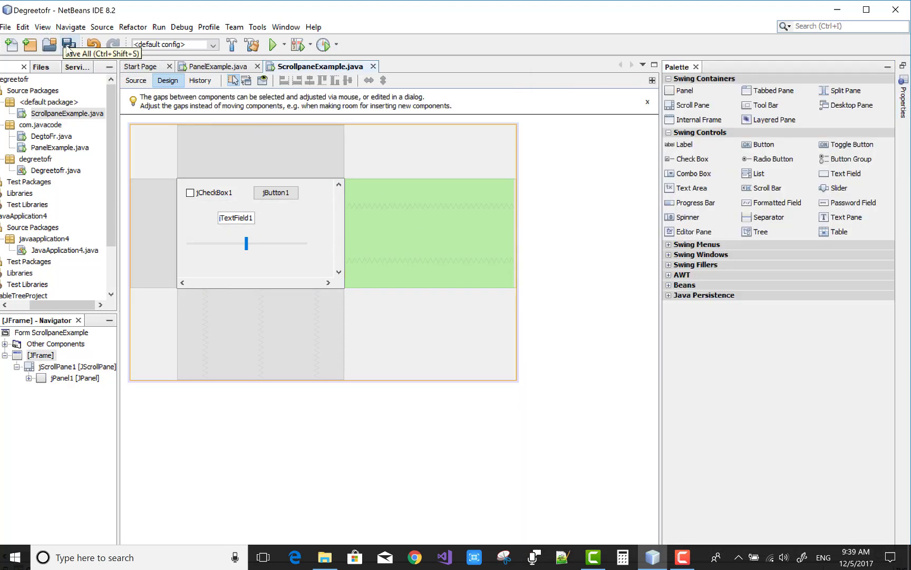
Step: Run ScrollpaneExample.java, then close the running example window
{"action": "right_click", "coordinate": [68, 114]}
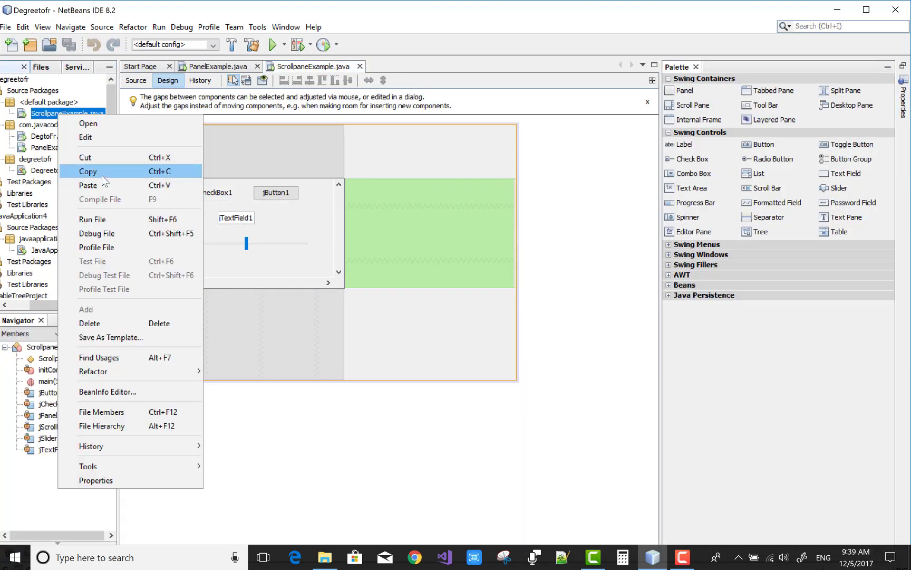
{"action": "mouse_move", "coordinate": [153, 233]}
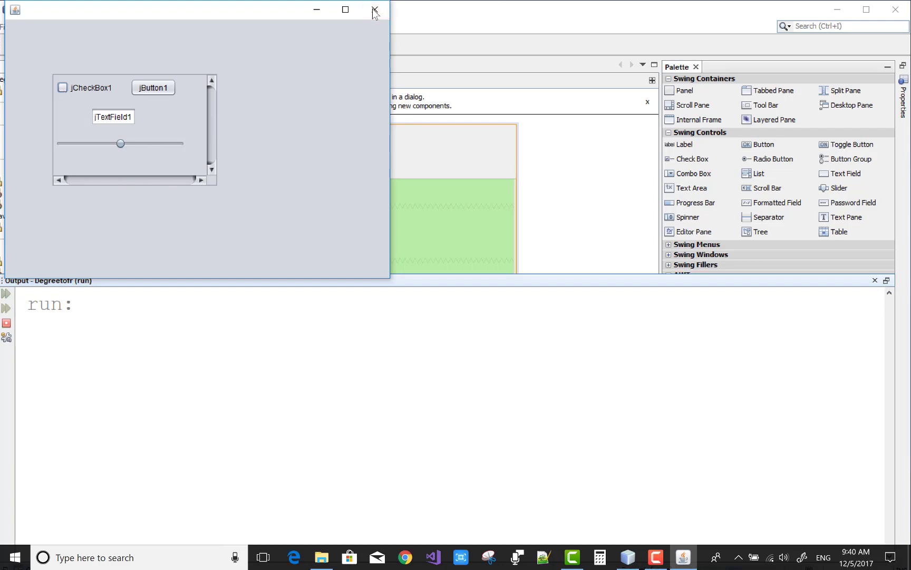
{"action": "left_click", "coordinate": [375, 10]}
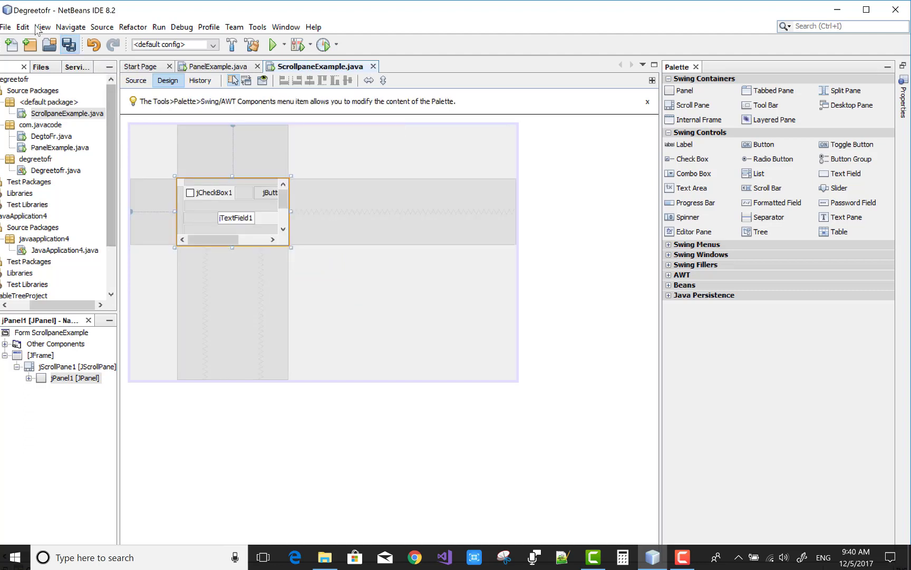
Step: Run ScrollpaneExample.java again and confirm the Output shows BUILD SUCCESSFUL
{"action": "right_click", "coordinate": [406, 279]}
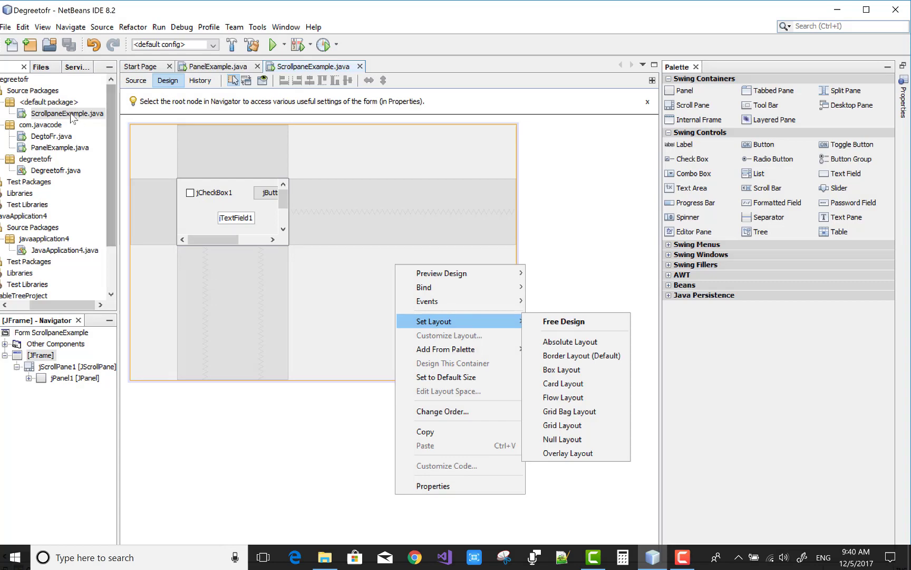
{"action": "right_click", "coordinate": [64, 113]}
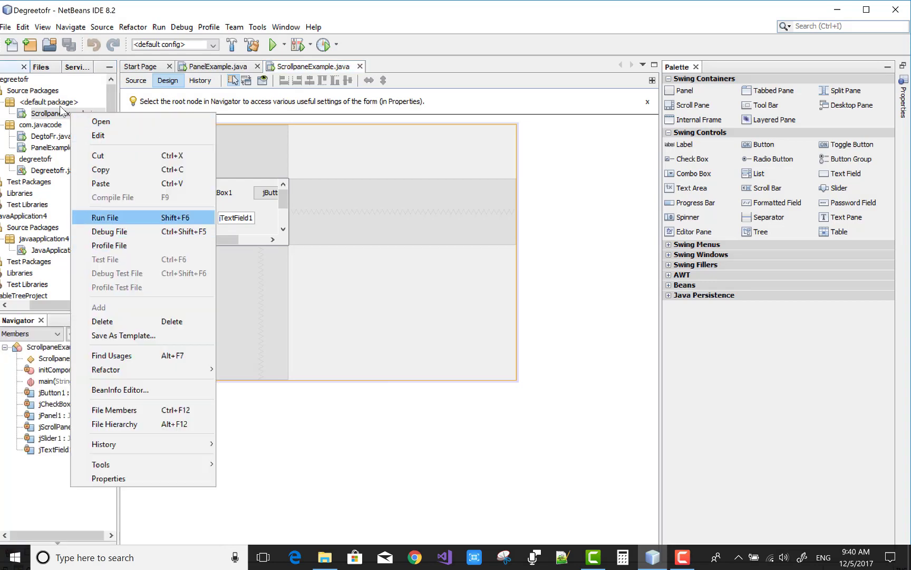
{"action": "left_click", "coordinate": [105, 217]}
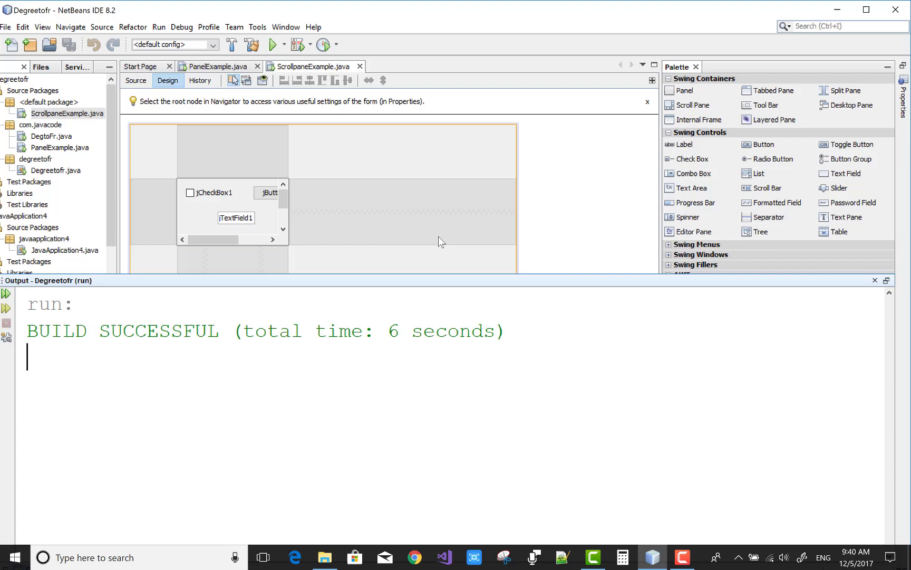
{"action": "mouse_move", "coordinate": [442, 257]}
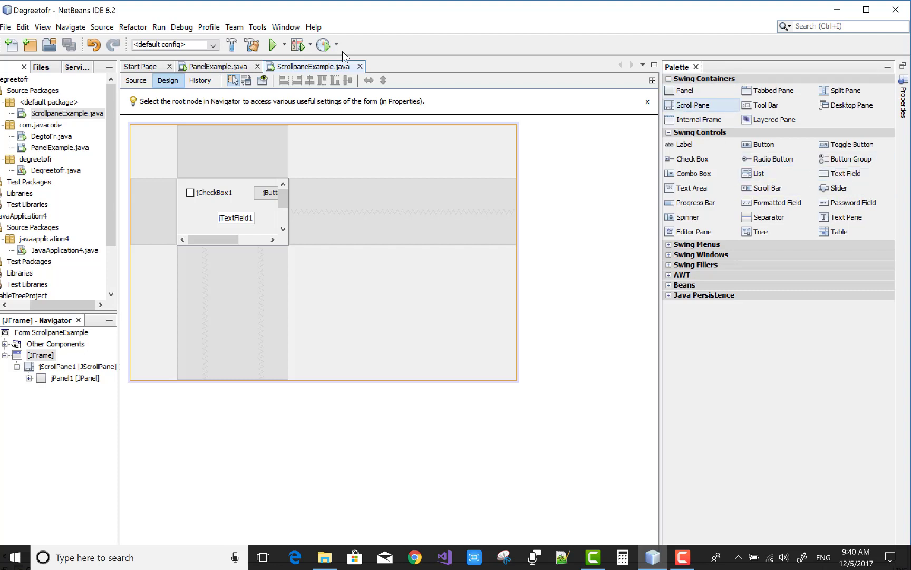
Step: Add jScrollPane2 holding jCheckBox2 right of jScrollPane1, then view the source code
{"action": "left_click", "coordinate": [691, 105]}
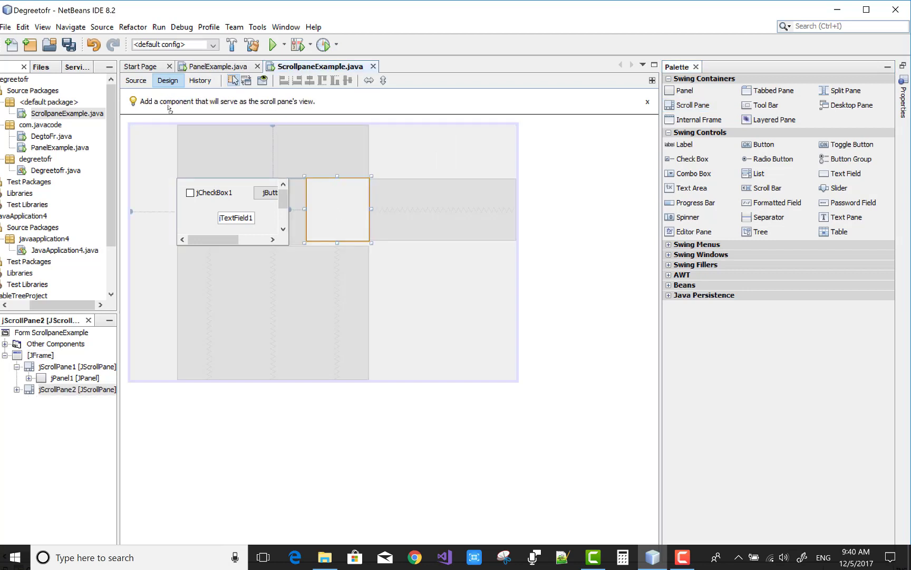
{"action": "left_click_drag", "start_coordinate": [372, 235], "coordinate": [448, 289]}
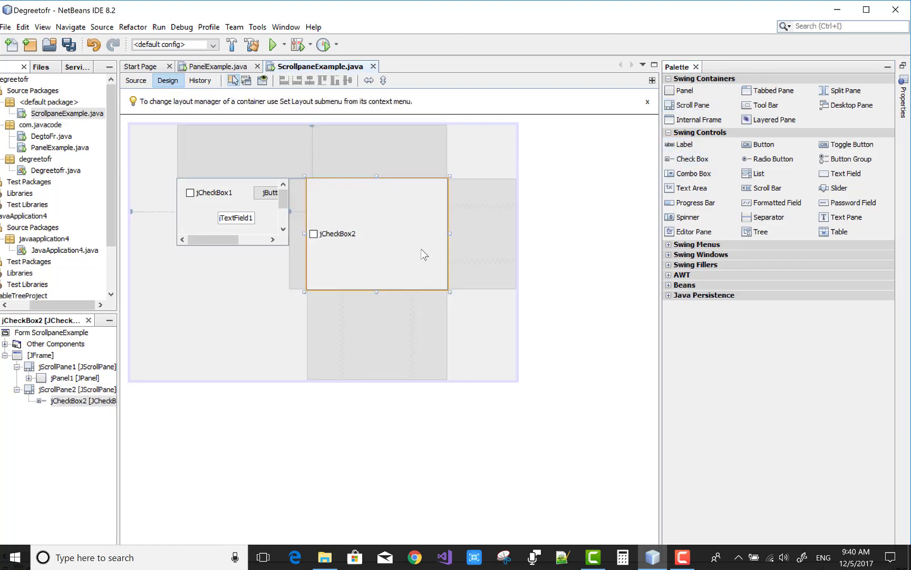
{"action": "mouse_move", "coordinate": [449, 236]}
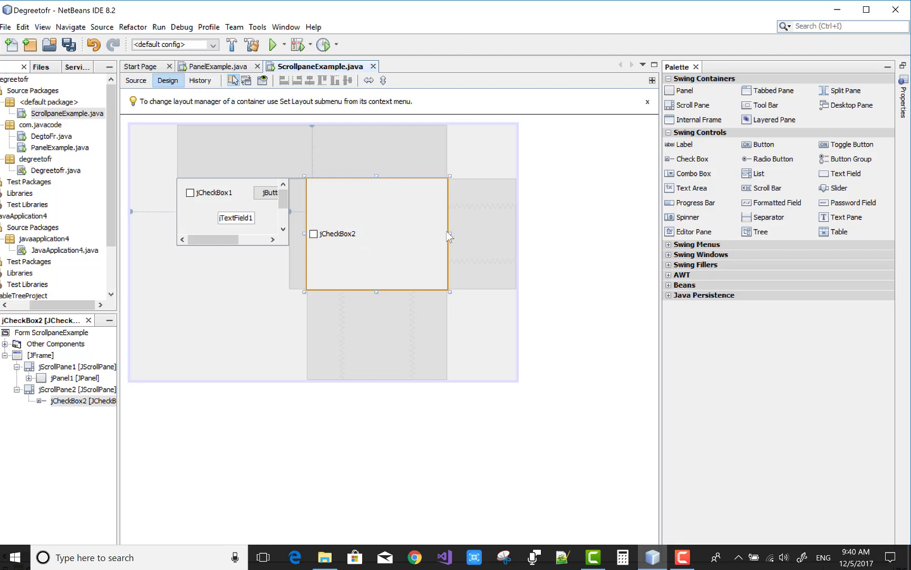
{"action": "mouse_move", "coordinate": [455, 236]}
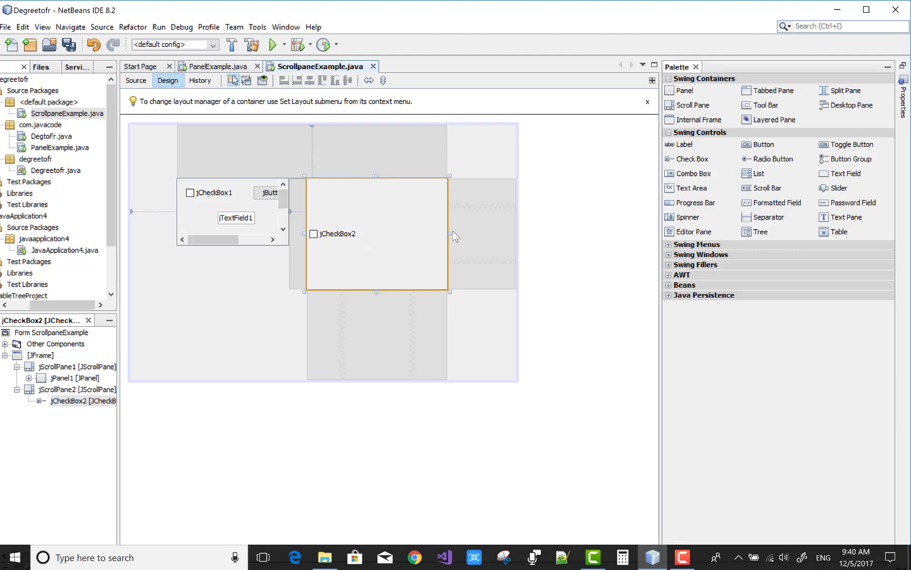
{"action": "mouse_move", "coordinate": [218, 141]}
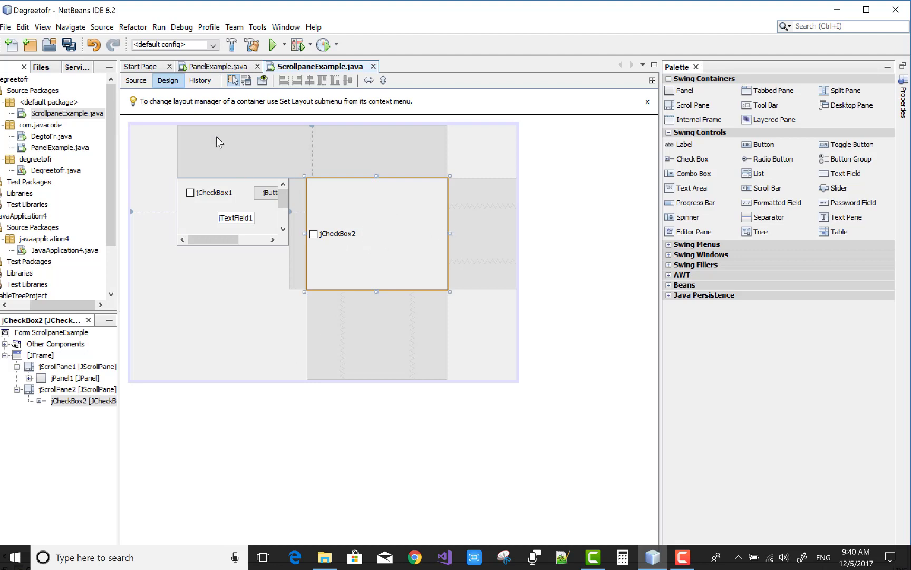
{"action": "left_click", "coordinate": [136, 81]}
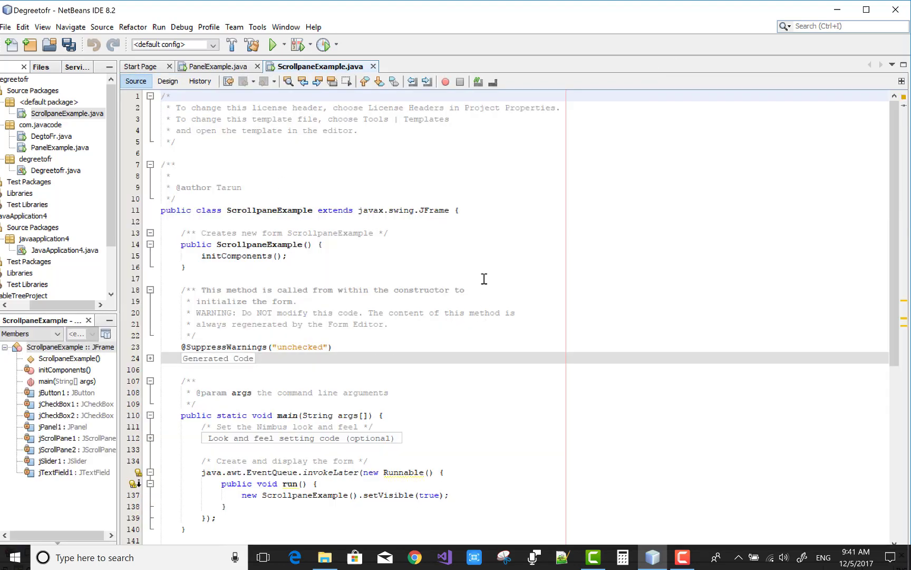
Step: Unfold the Generated Code section to review initComponents
{"action": "scroll", "scroll_direction": "down", "scroll_amount": 3}
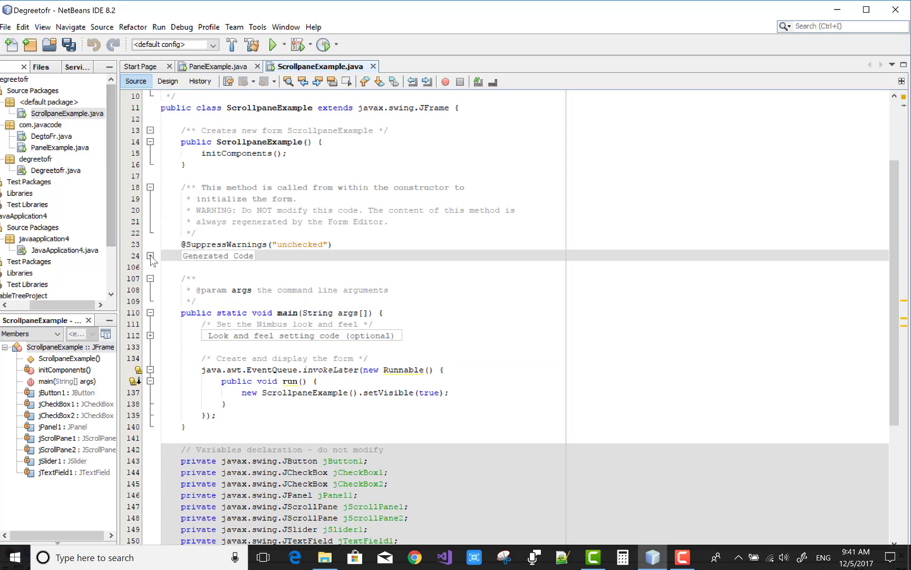
{"action": "left_click", "coordinate": [150, 256]}
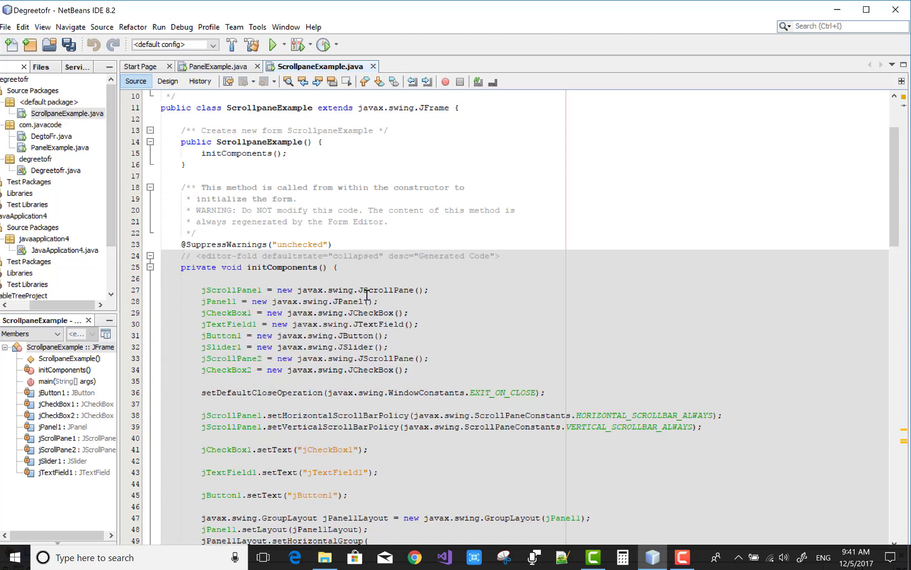
{"action": "scroll", "scroll_direction": "down", "scroll_amount": 3}
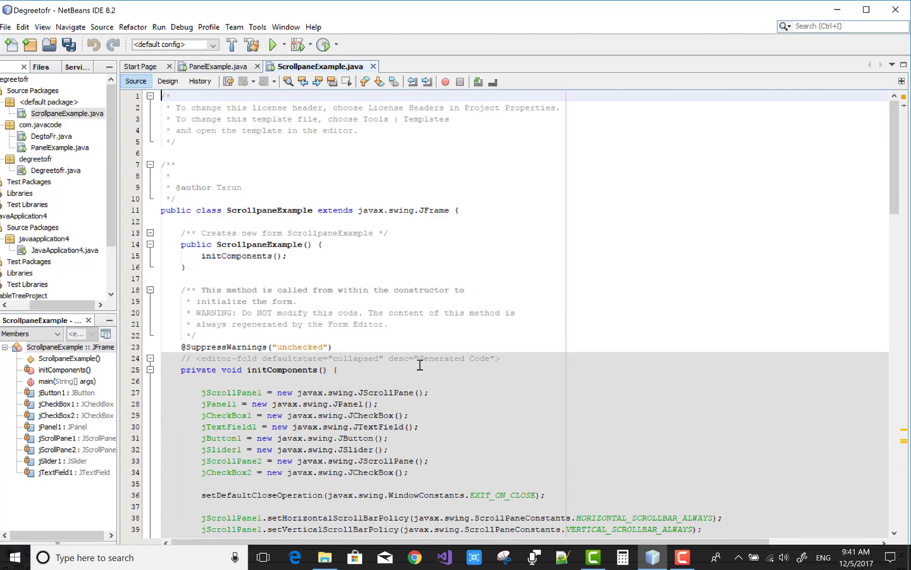
Step: Glance at PanelExample, then return to ScrollpaneExample's Design view
{"action": "left_click", "coordinate": [168, 81]}
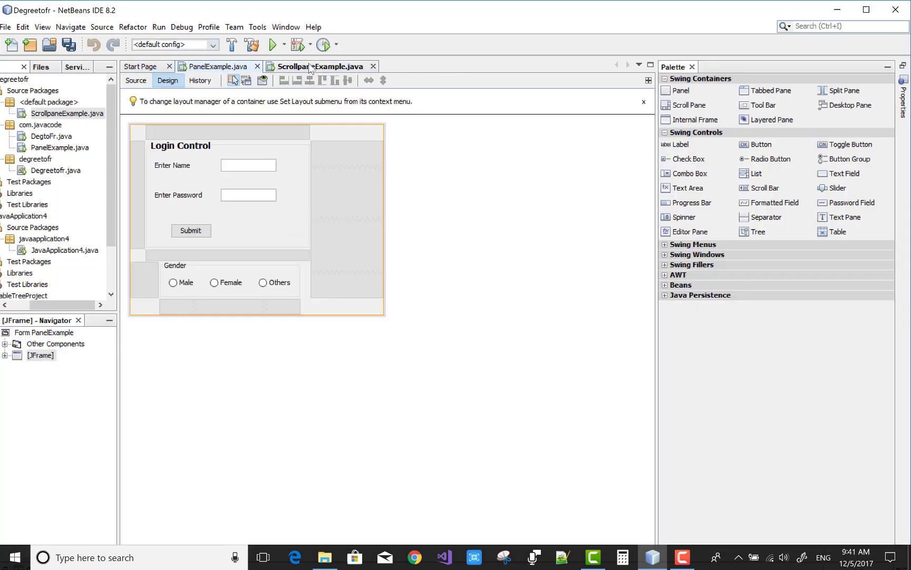
{"action": "left_click", "coordinate": [135, 81]}
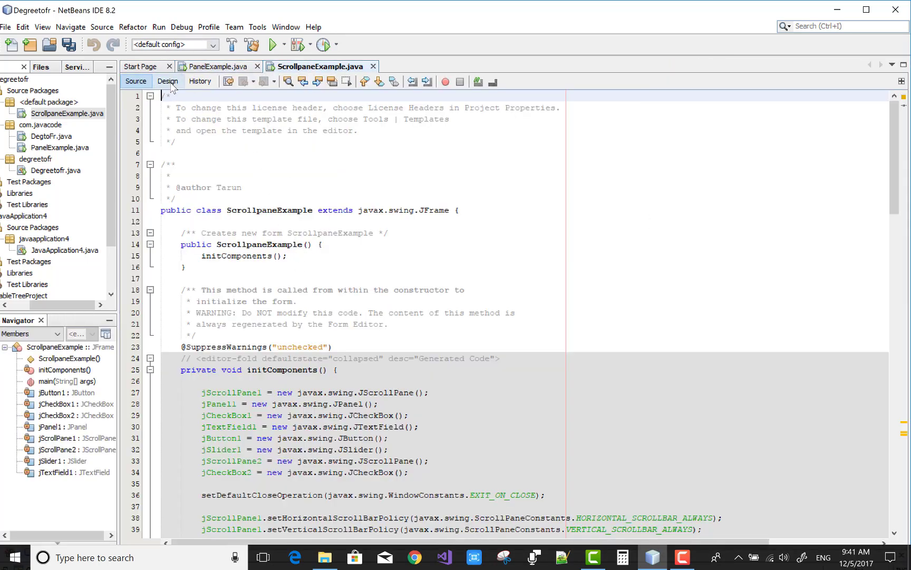
{"action": "left_click", "coordinate": [168, 80]}
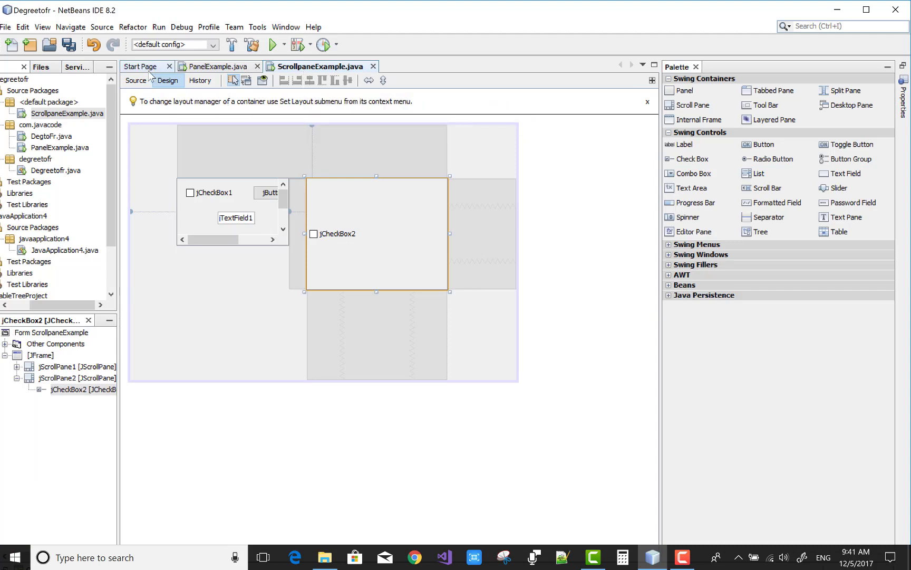
{"action": "left_click", "coordinate": [135, 81]}
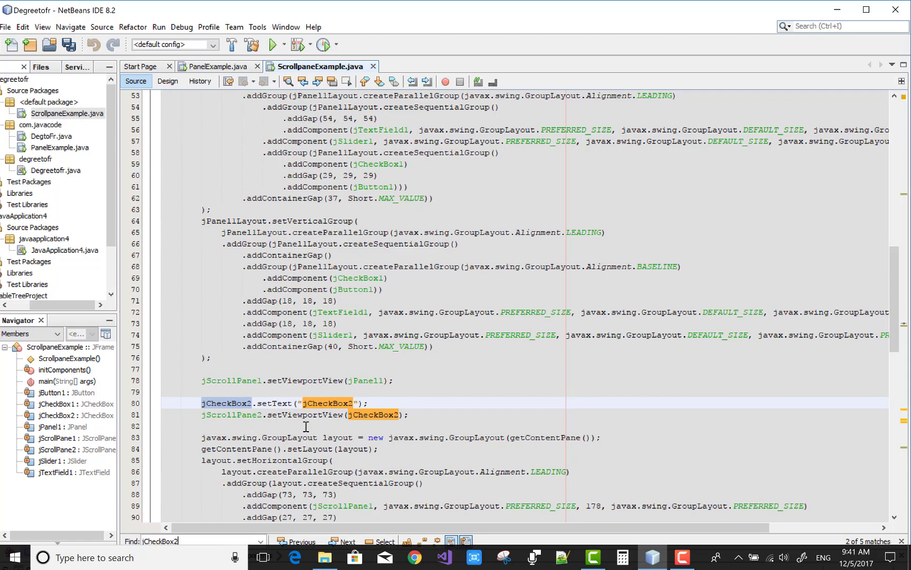
{"action": "mouse_move", "coordinate": [394, 371]}
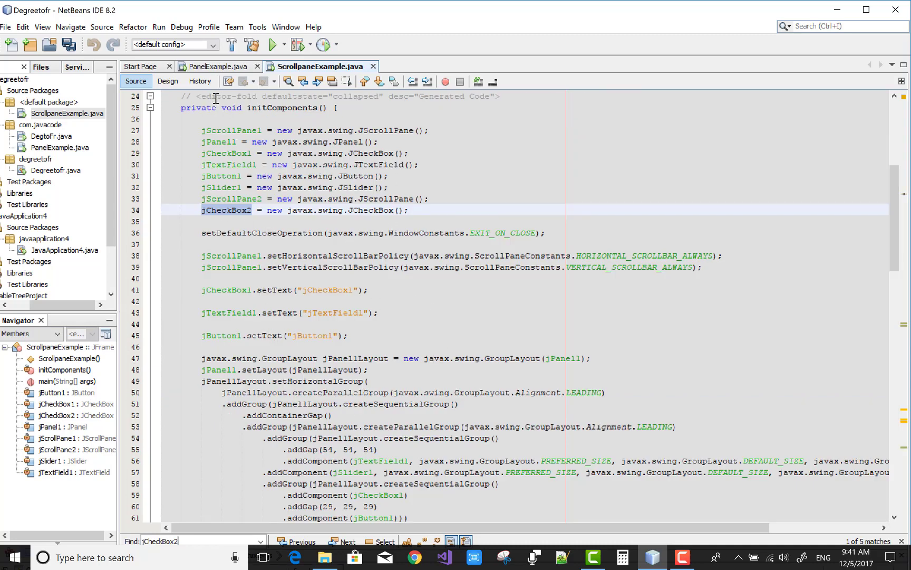
{"action": "left_click", "coordinate": [168, 80]}
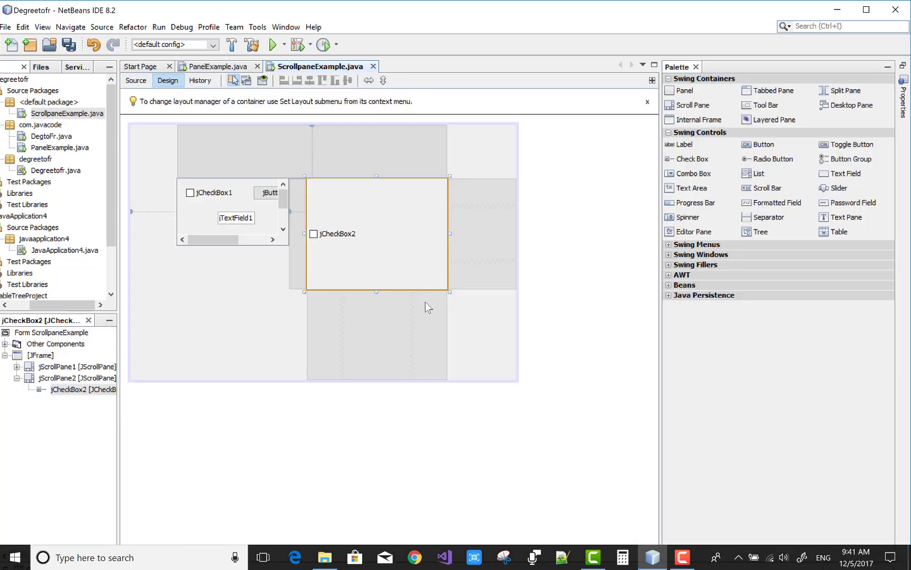
Step: Resize jScrollPane2 to fit snugly around jCheckBox2, then select jScrollPane1 for its properties
{"action": "left_click_drag", "start_coordinate": [451, 292], "coordinate": [388, 234]}
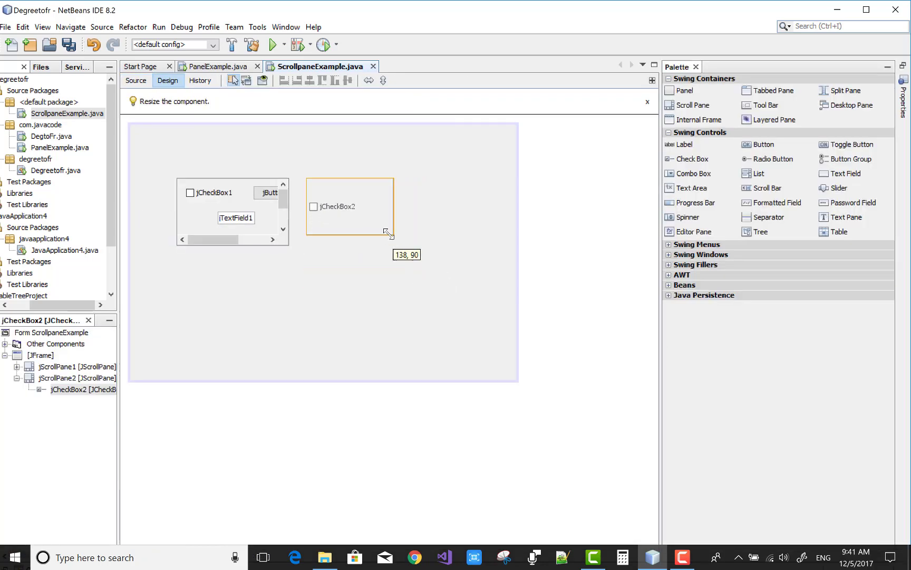
{"action": "left_click_drag", "start_coordinate": [389, 235], "coordinate": [423, 245]}
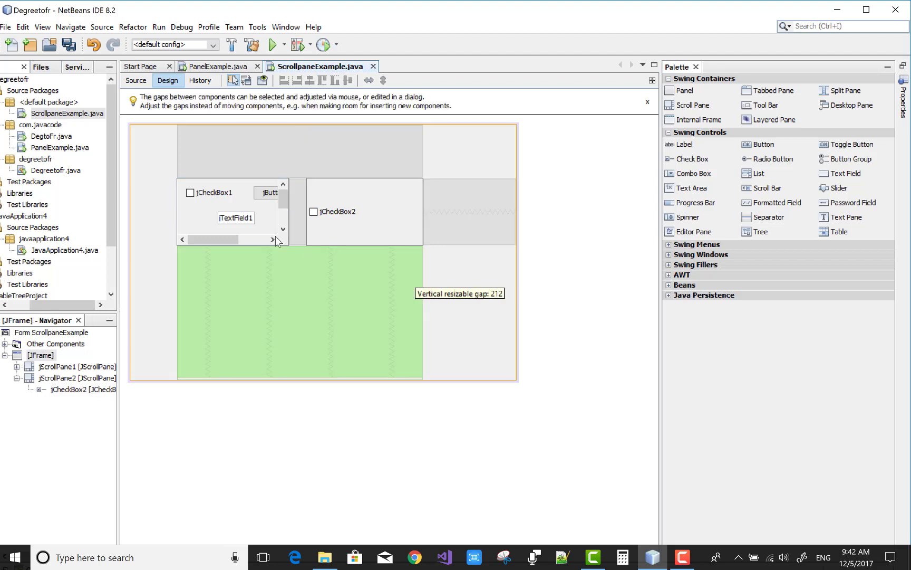
{"action": "left_click", "coordinate": [230, 209]}
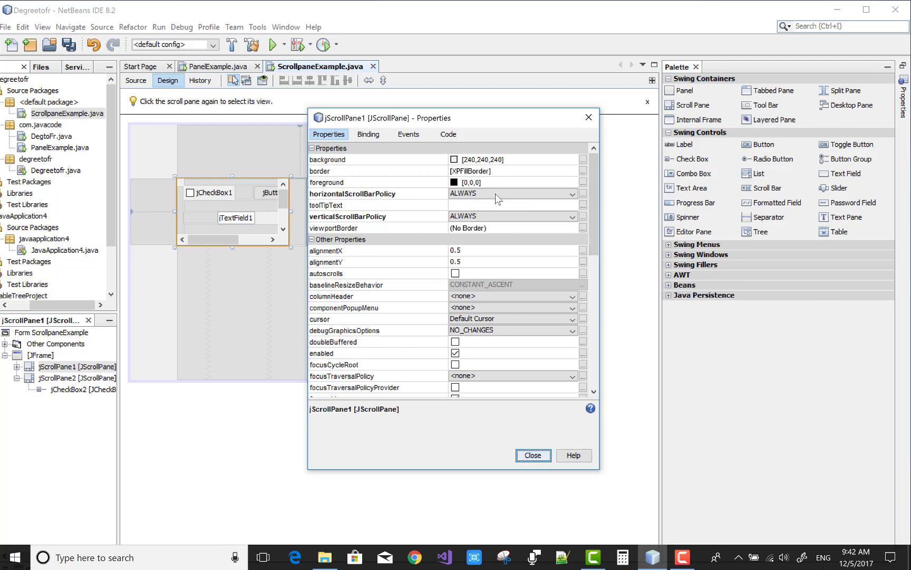
Step: Switch jScrollPane1's horizontal scroll bar policy off ALWAYS, then run ScrollpaneExample.java
{"action": "left_click", "coordinate": [581, 194]}
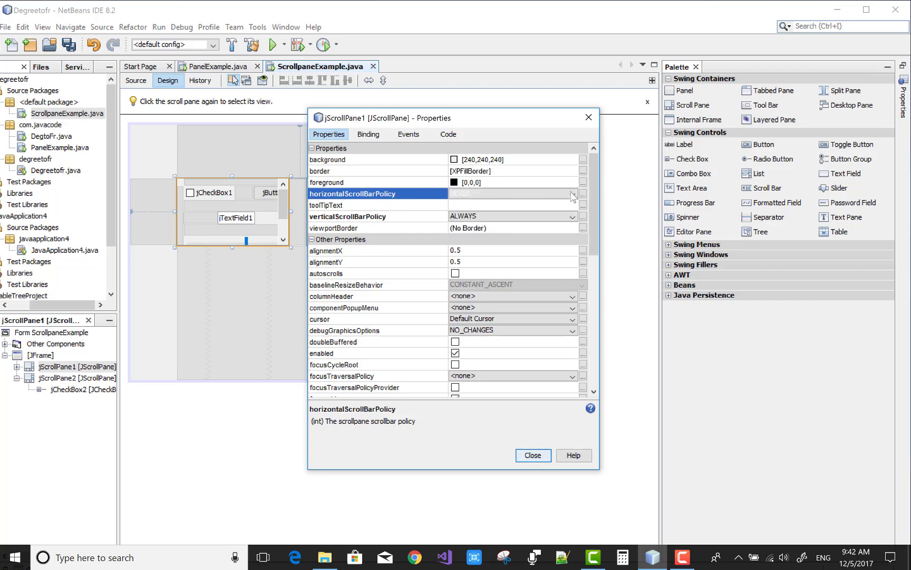
{"action": "left_click", "coordinate": [572, 193]}
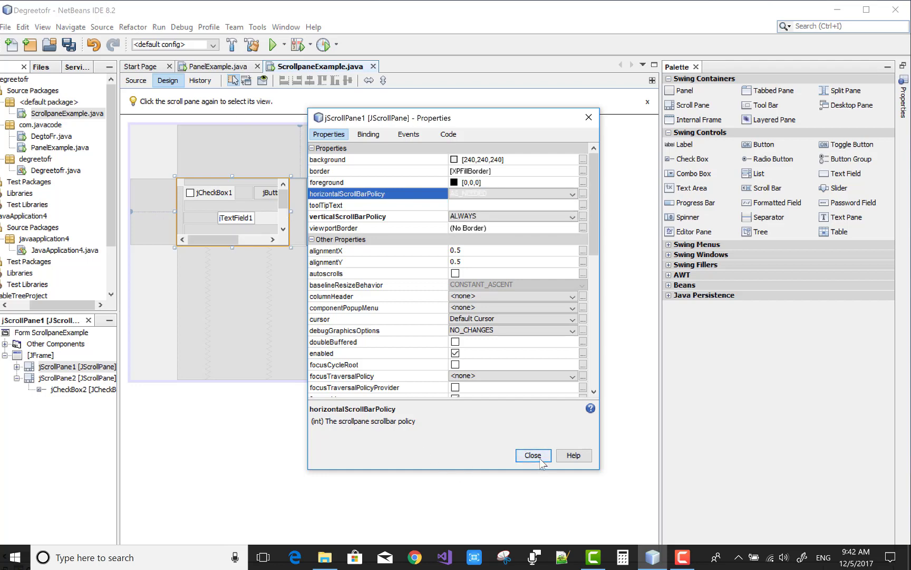
{"action": "left_click", "coordinate": [531, 455]}
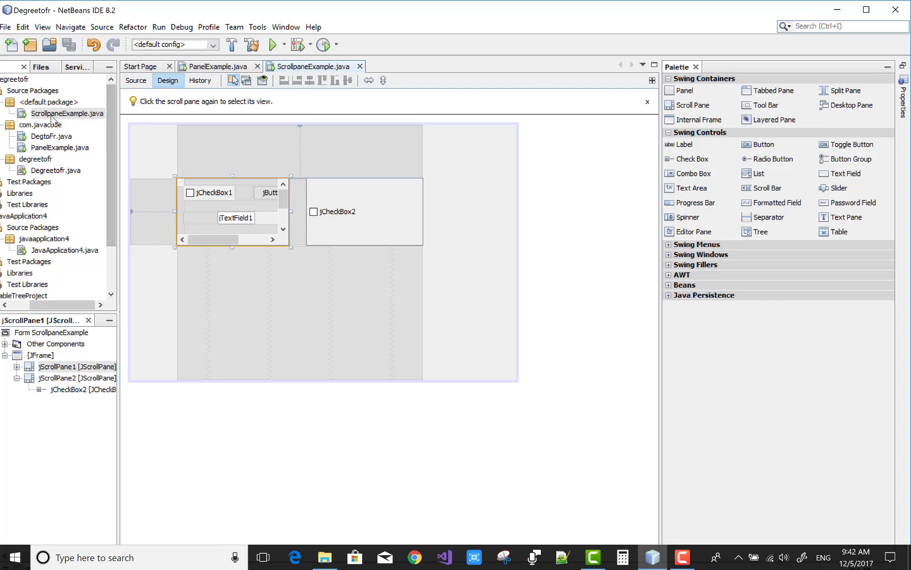
{"action": "right_click", "coordinate": [68, 114]}
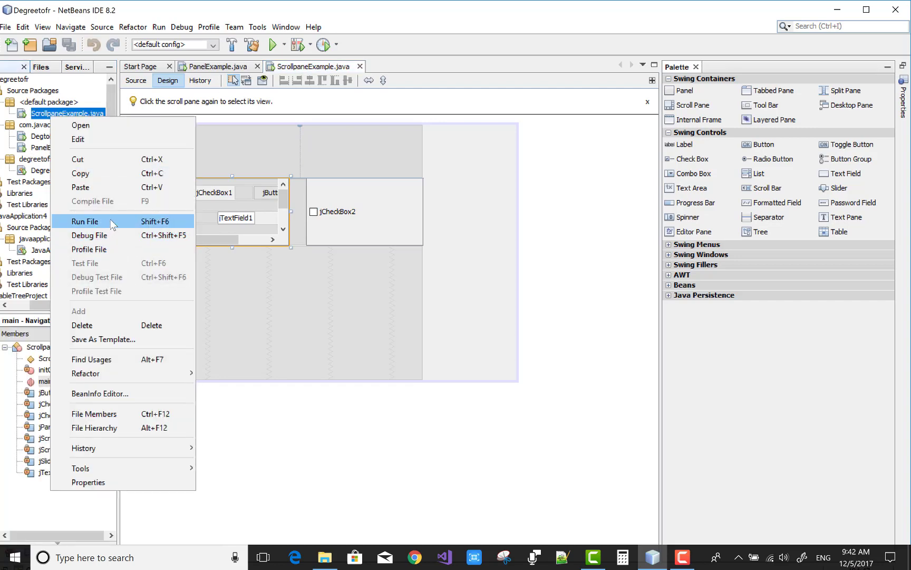
{"action": "left_click", "coordinate": [85, 222]}
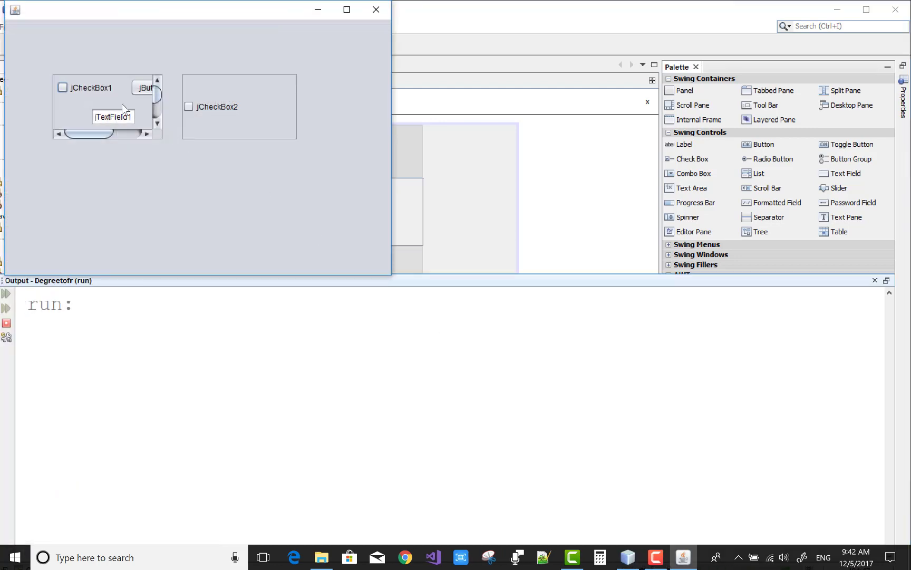